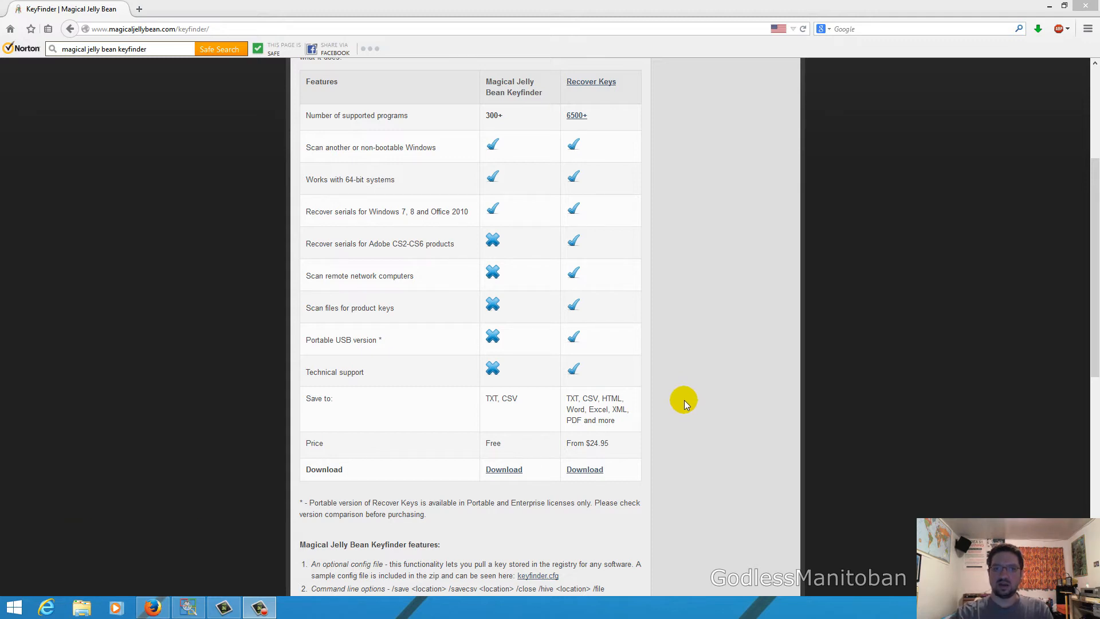
mouse_move(708, 236)
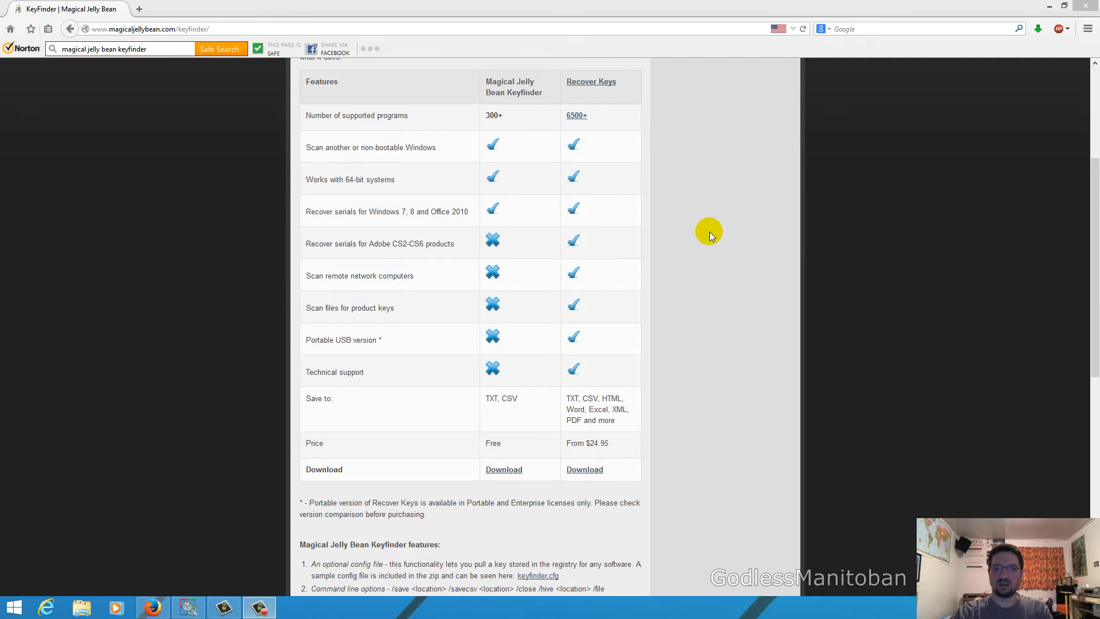
mouse_move(709, 227)
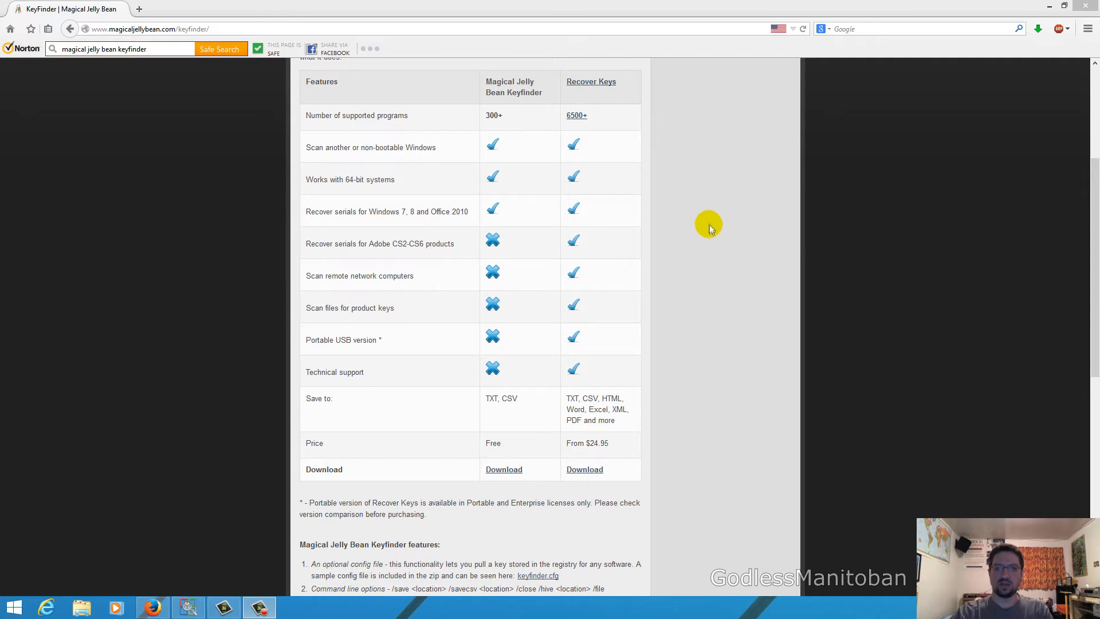
mouse_move(502, 102)
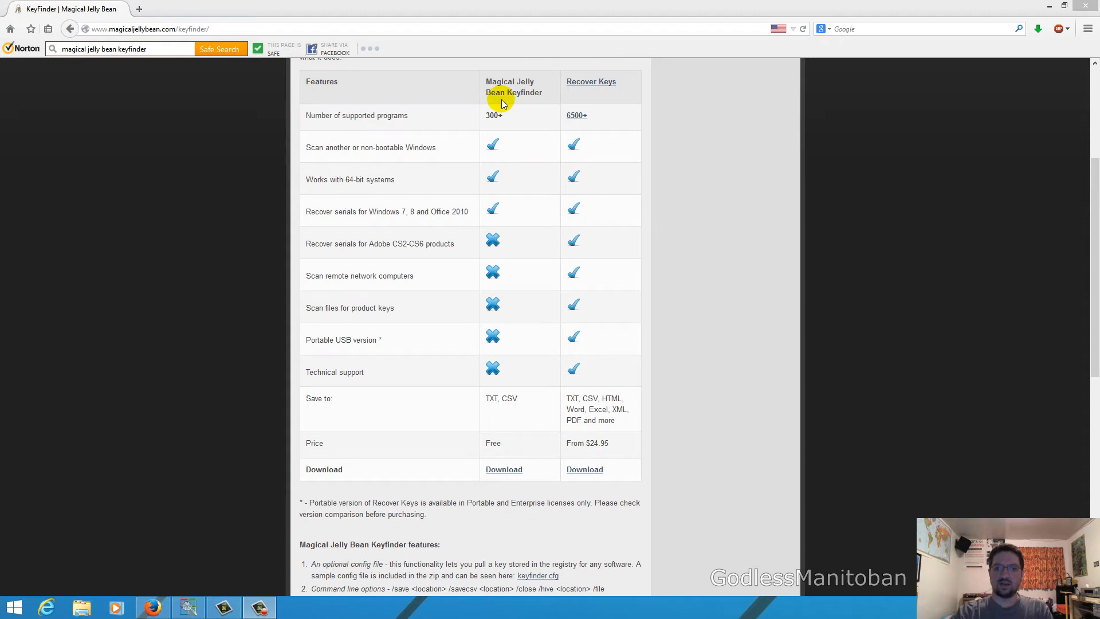
mouse_move(609, 96)
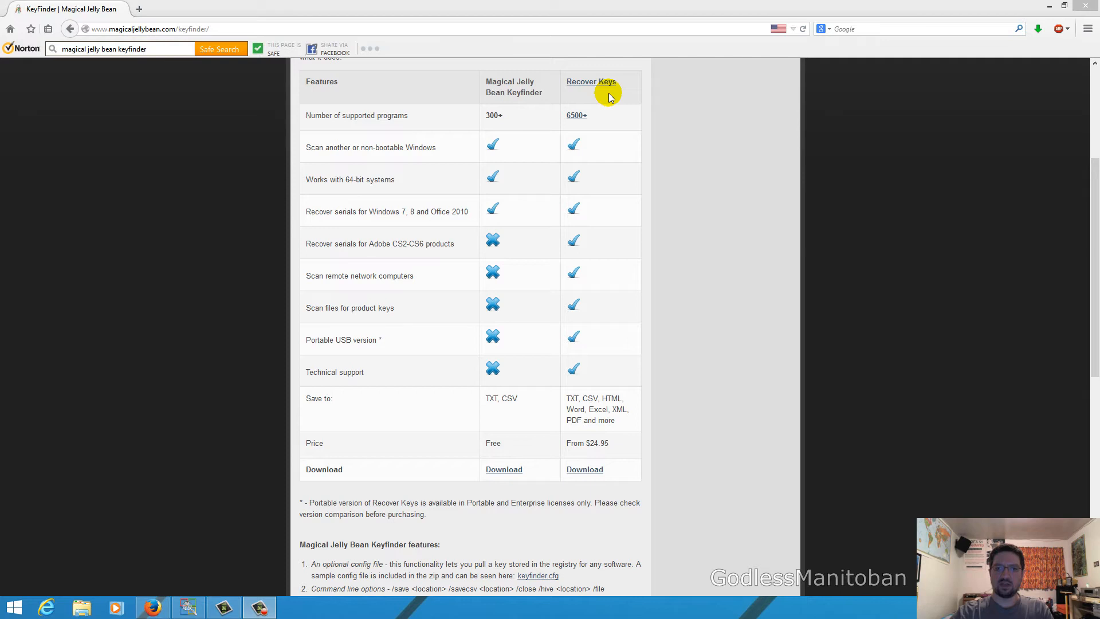
mouse_move(602, 172)
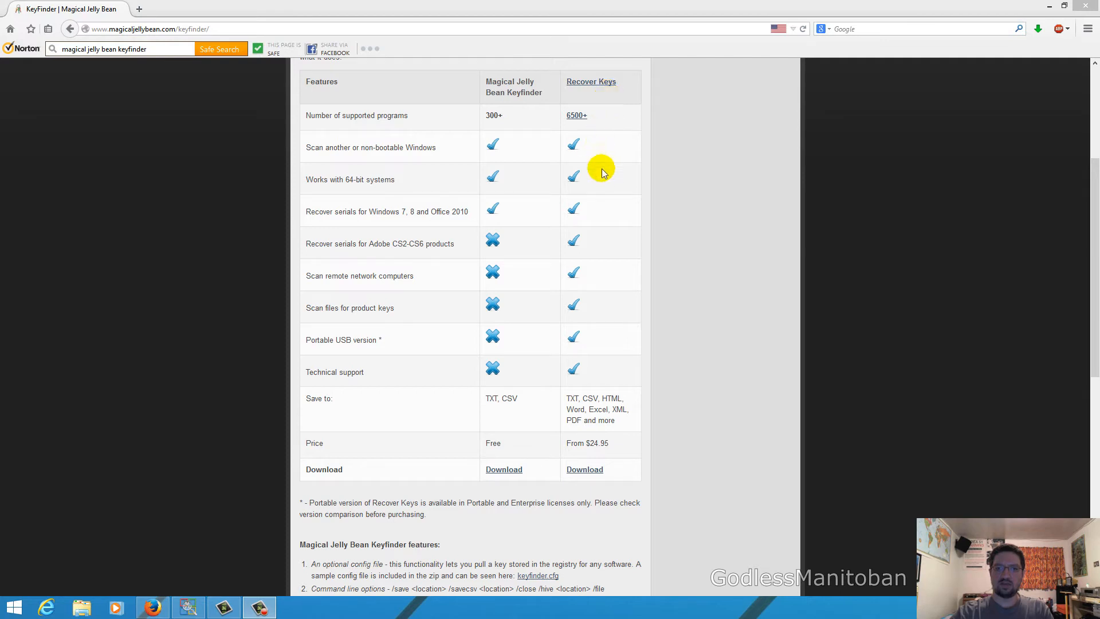
mouse_move(604, 314)
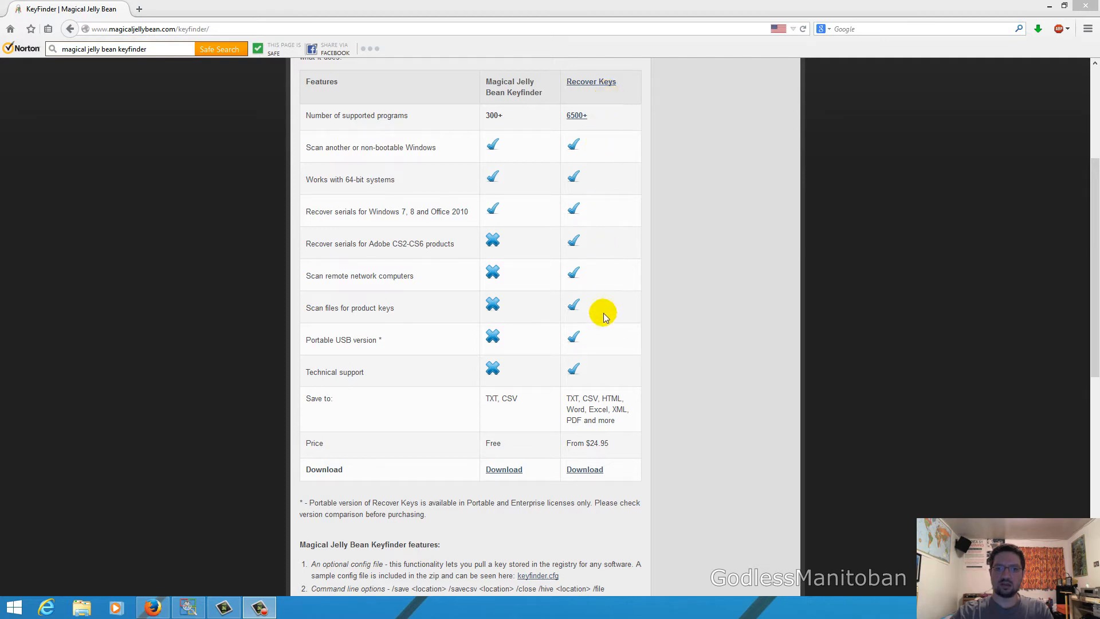
mouse_move(609, 236)
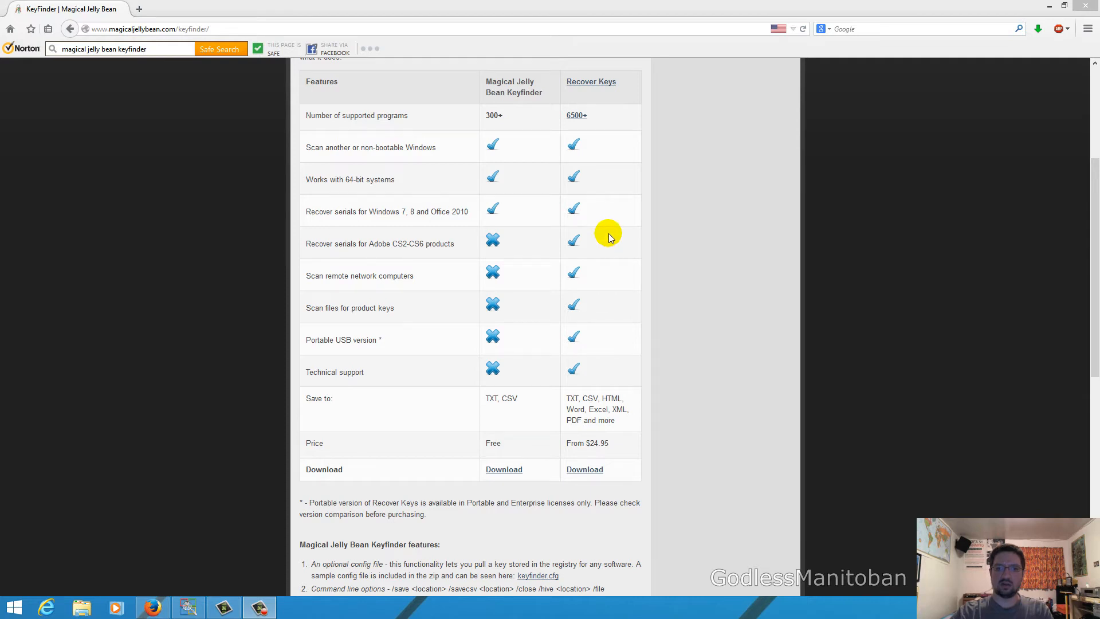
mouse_move(526, 133)
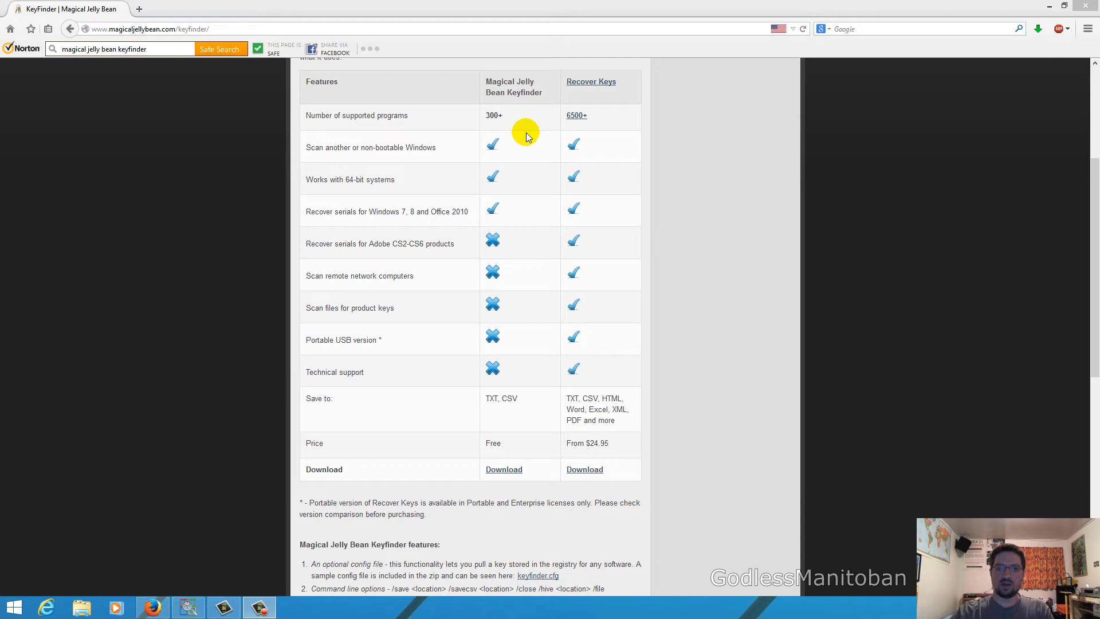
mouse_move(519, 177)
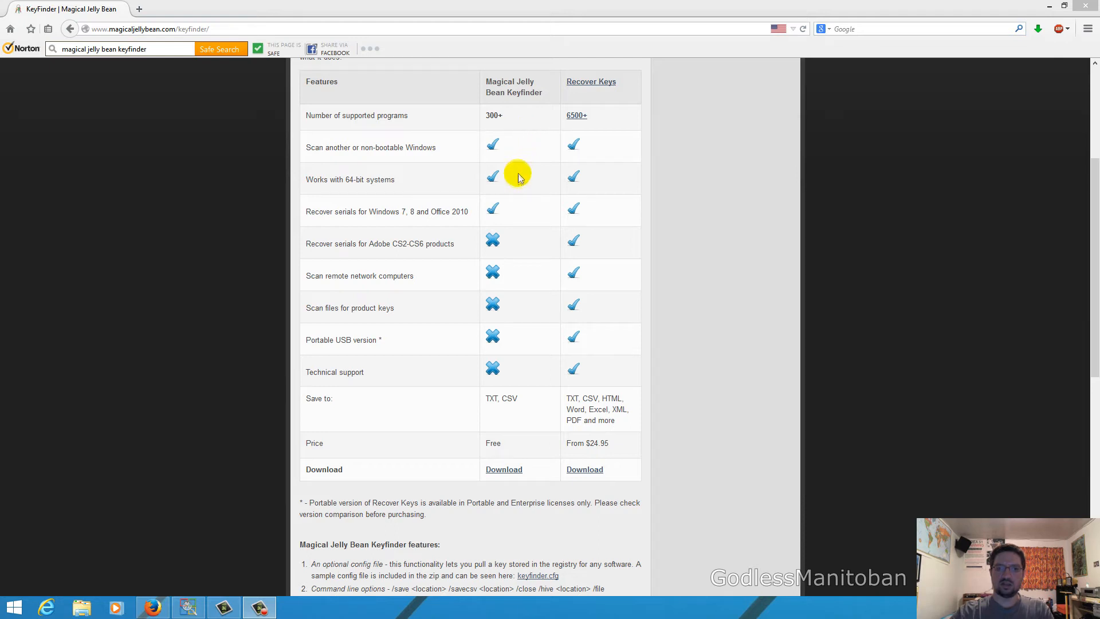
mouse_move(471, 165)
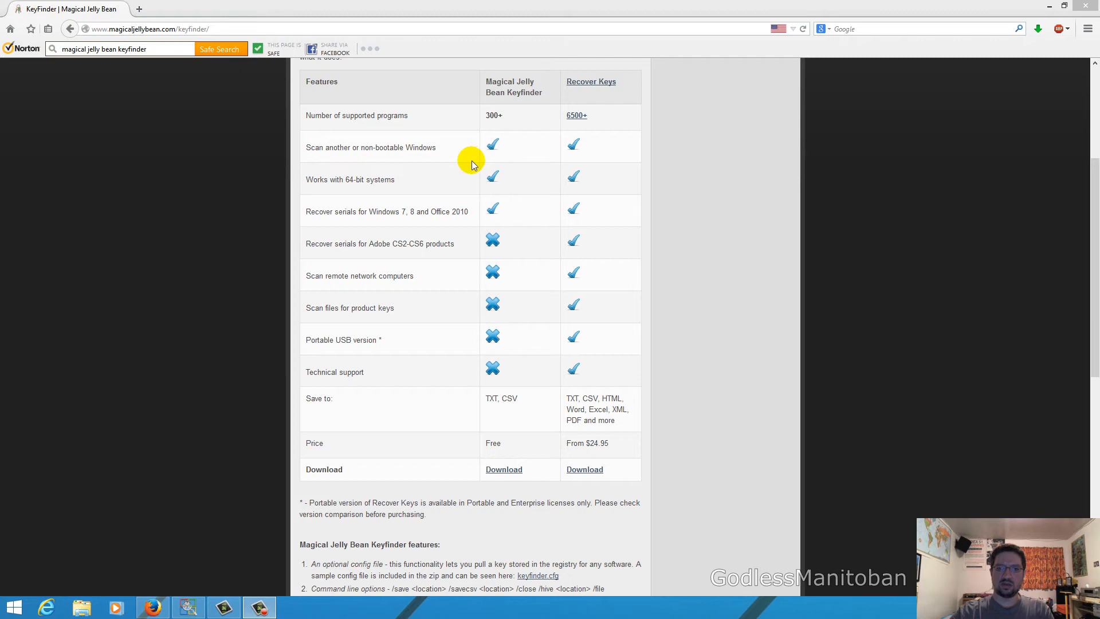
mouse_move(451, 188)
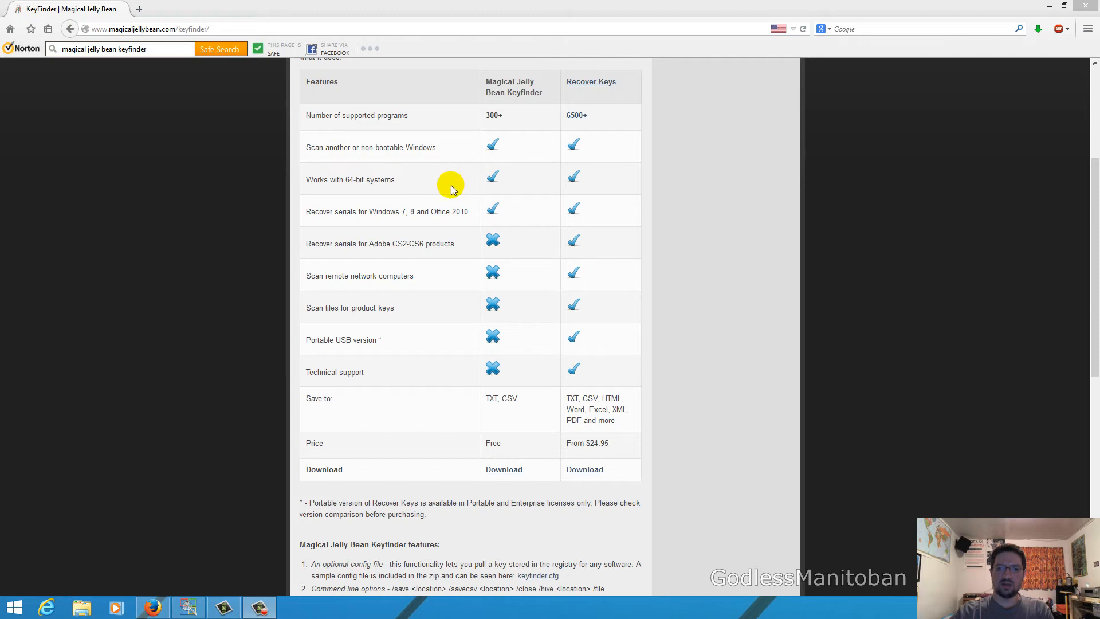
mouse_move(499, 191)
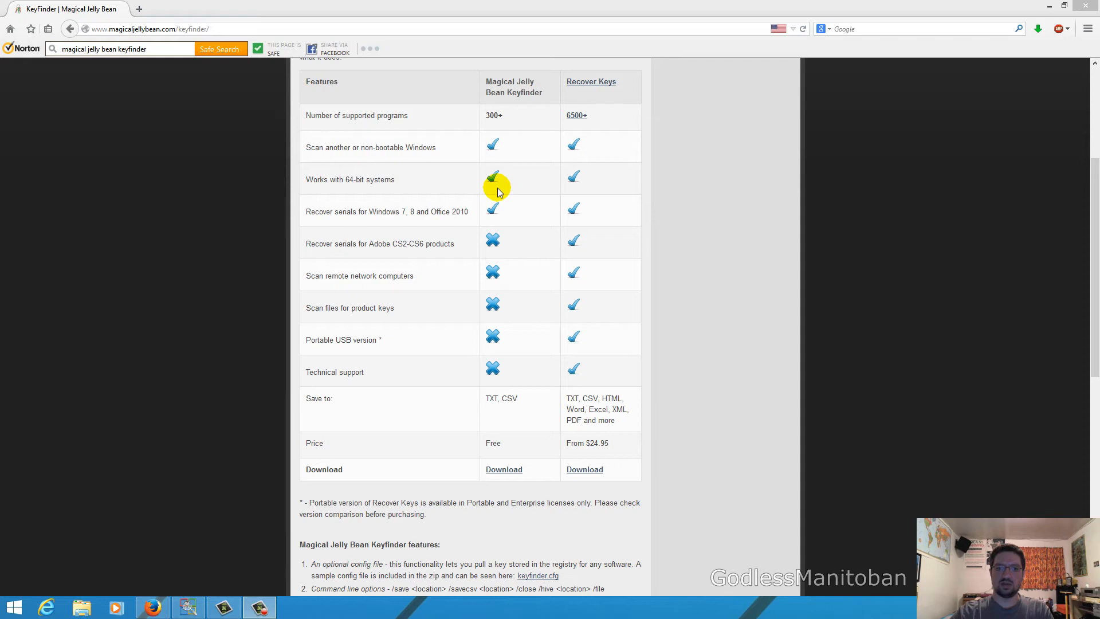
mouse_move(472, 217)
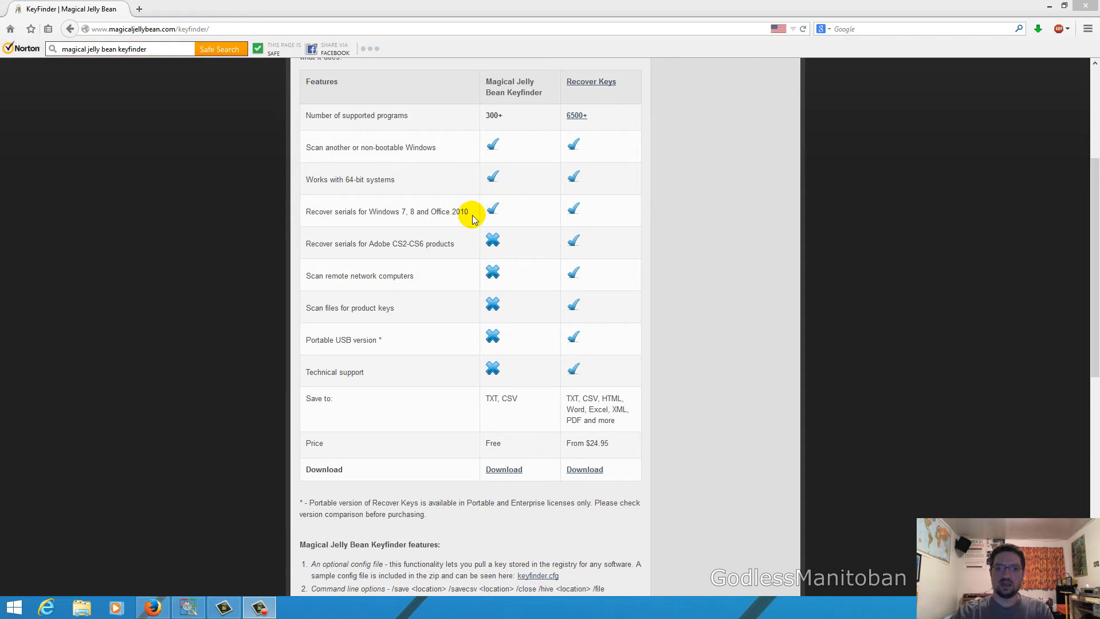
mouse_move(442, 255)
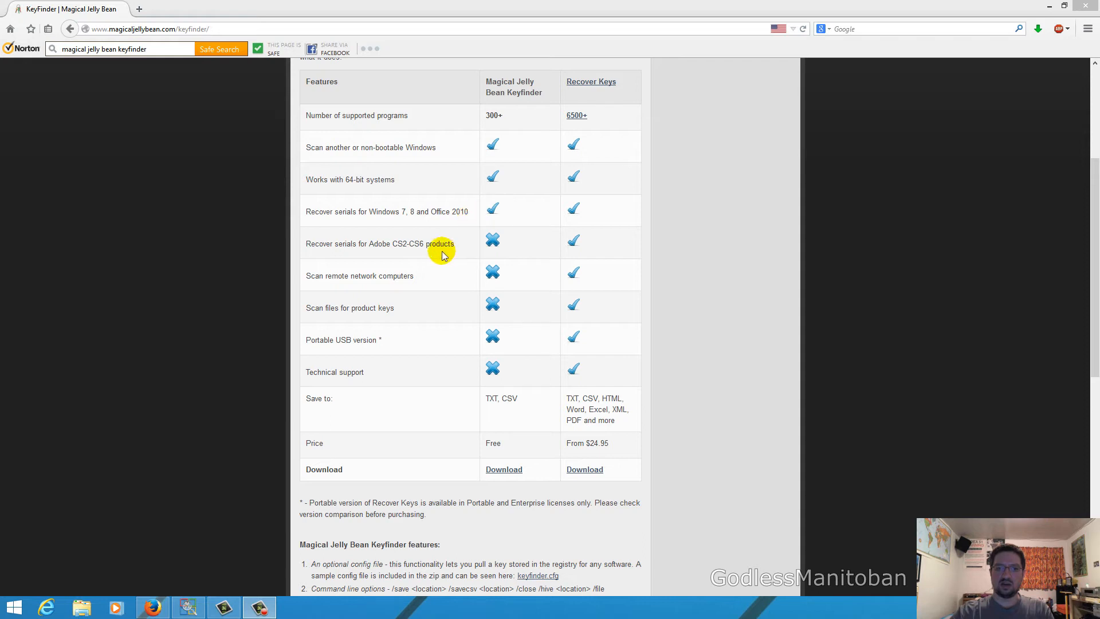
mouse_move(482, 253)
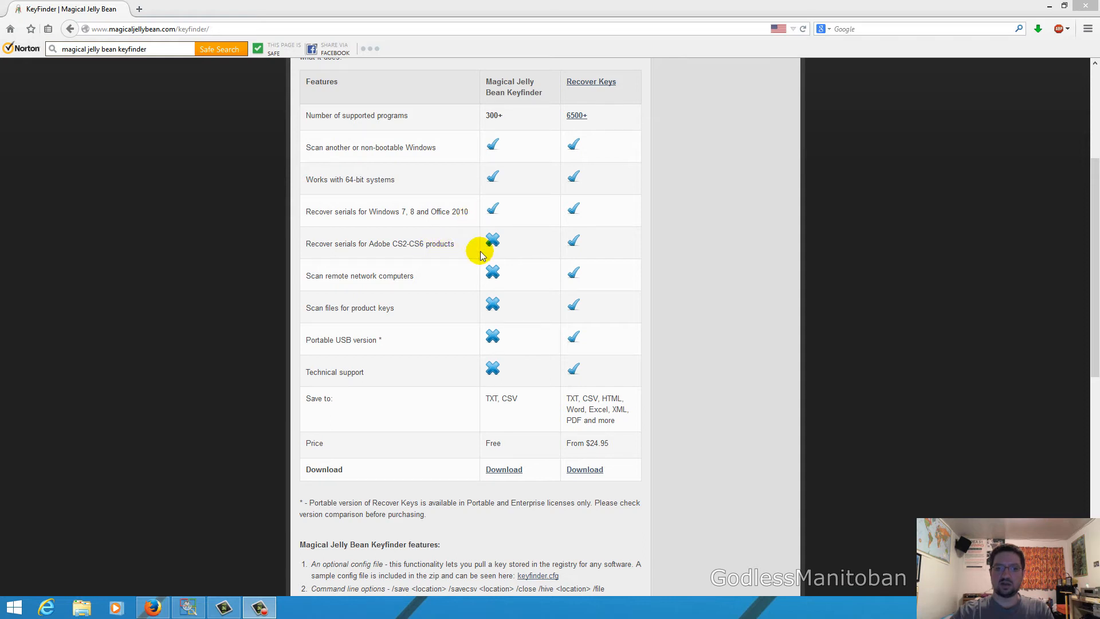
mouse_move(504, 470)
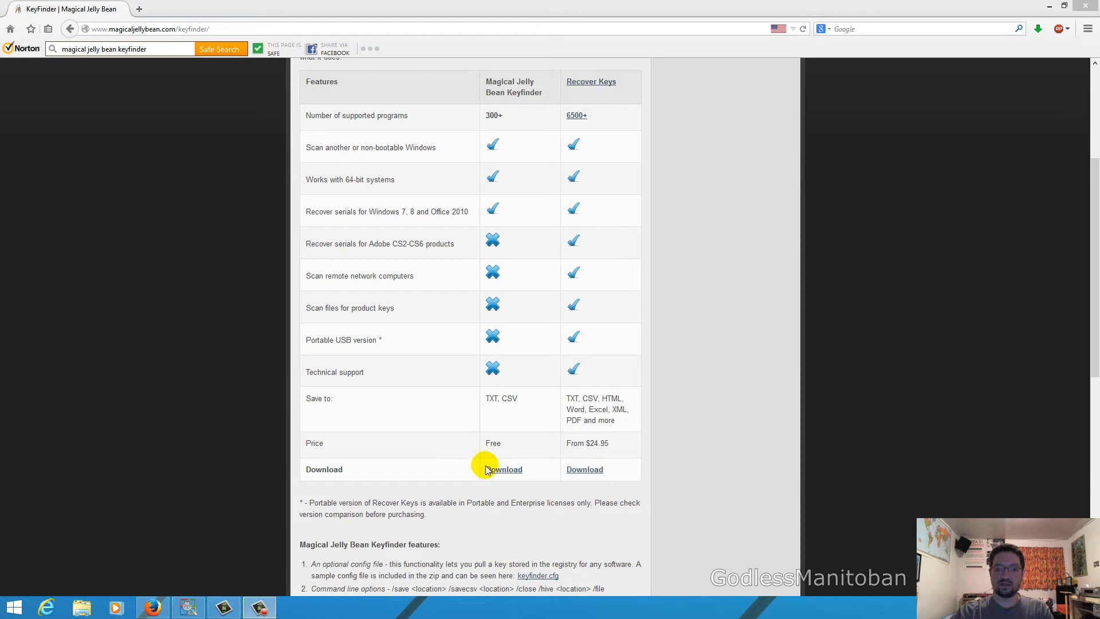
mouse_move(491, 459)
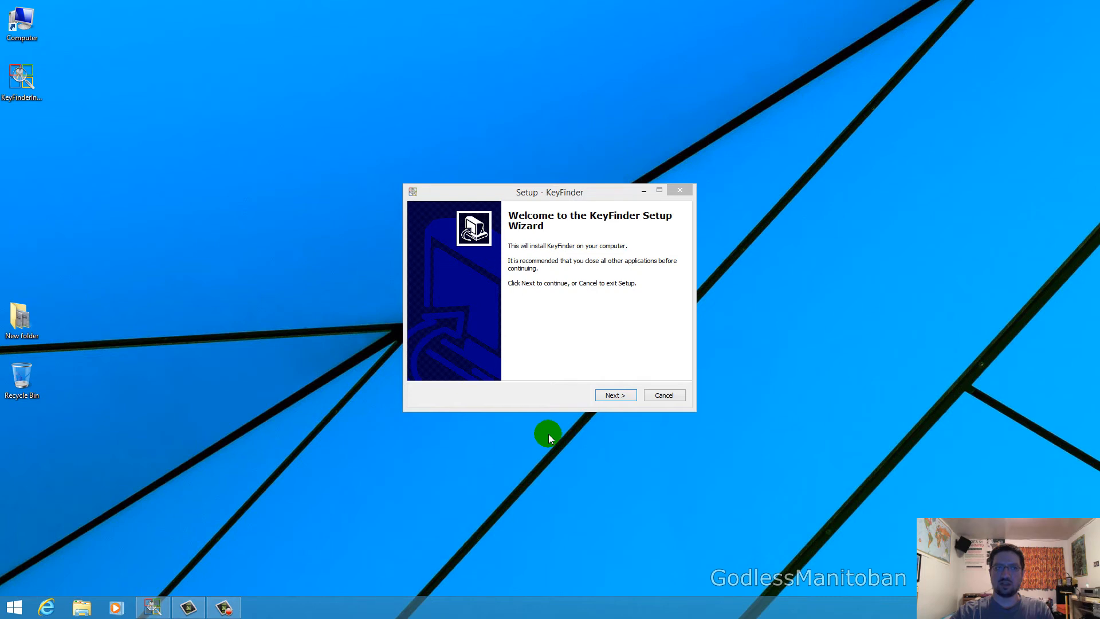
Accept the welcome page, default installation folder and desktop icon task to reach the Conduit offer.
click(614, 394)
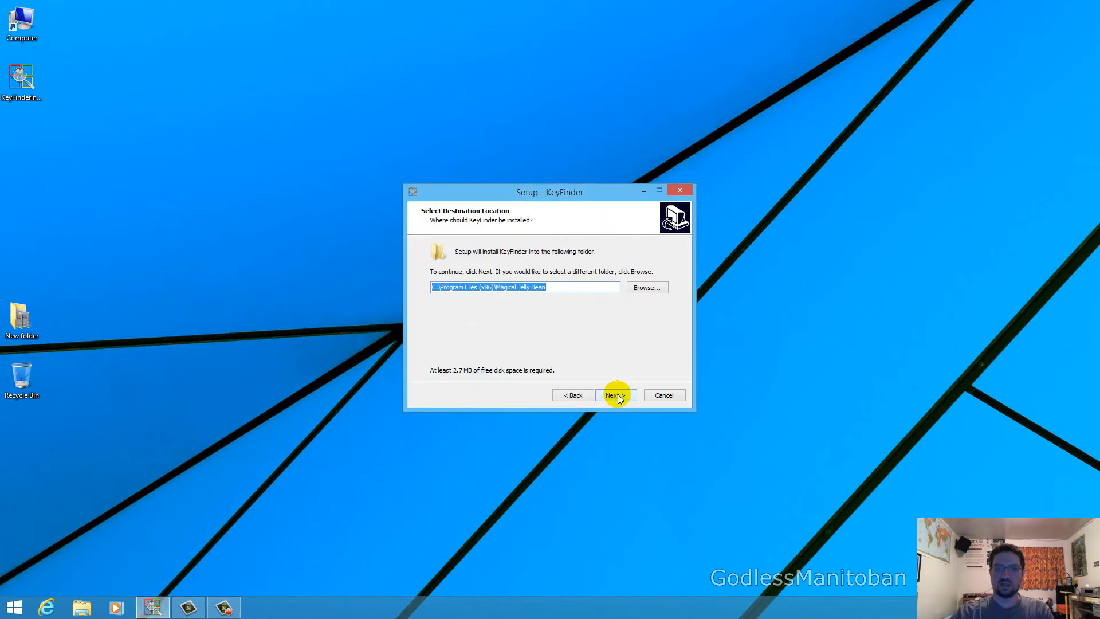
click(613, 395)
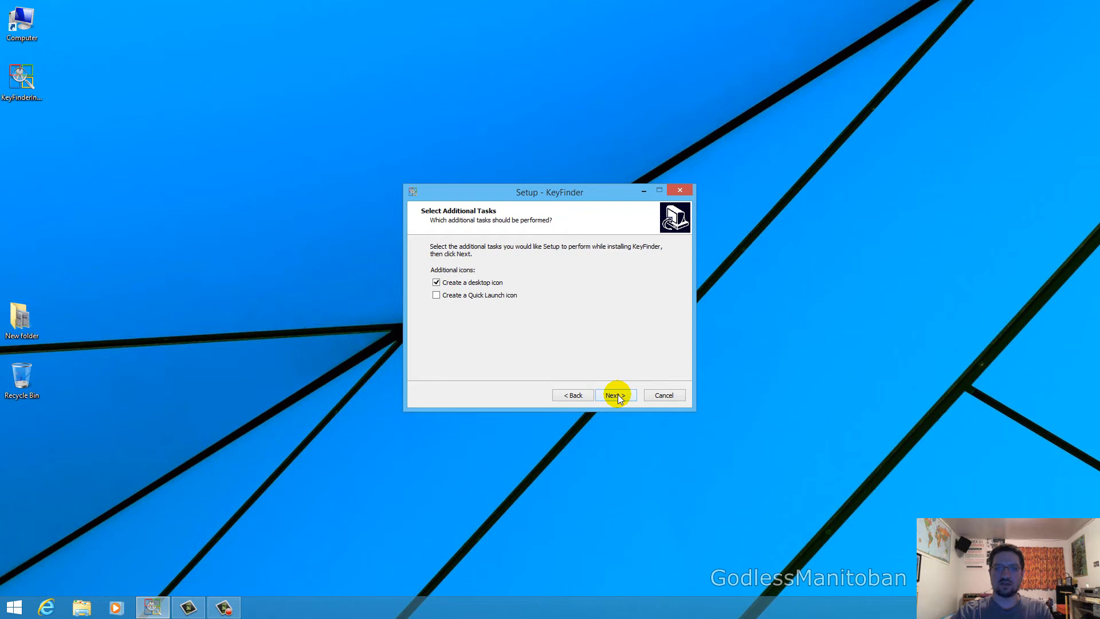
click(612, 396)
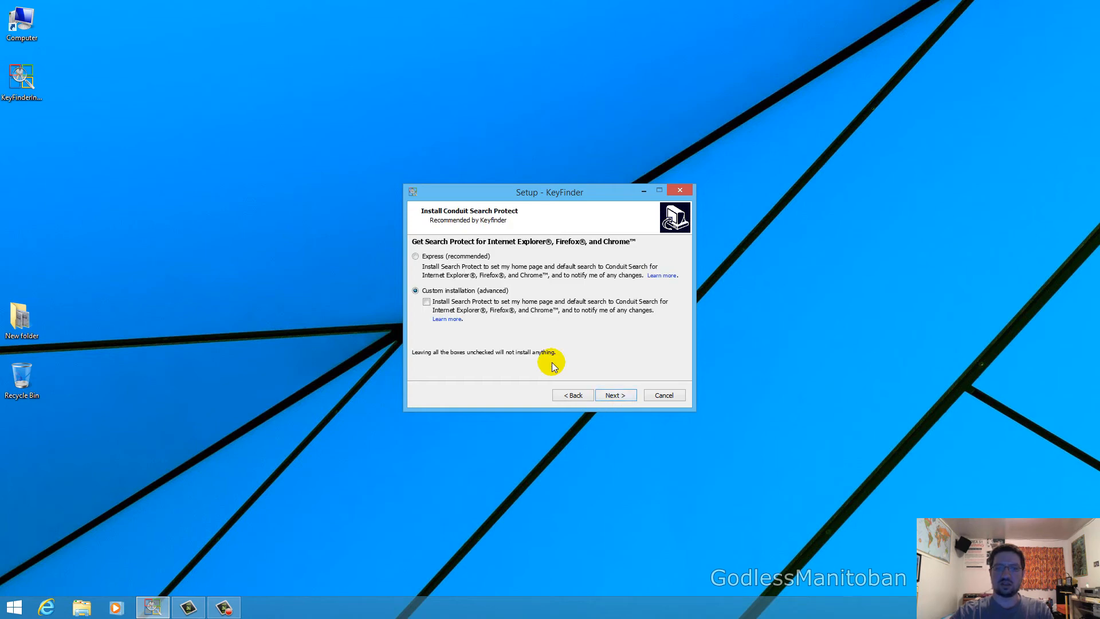
mouse_move(415, 293)
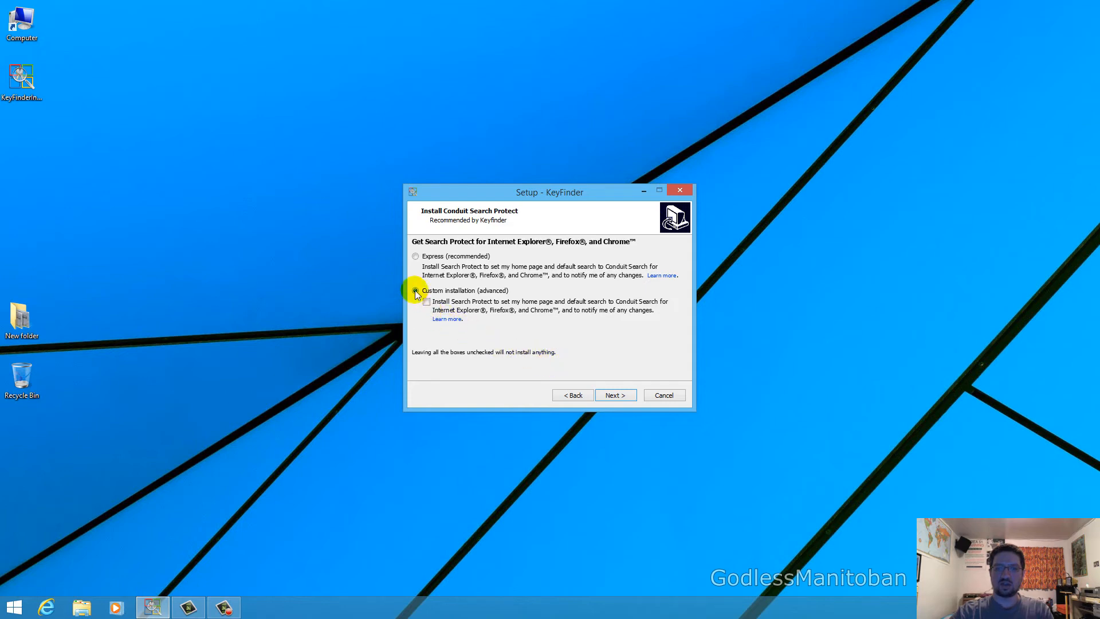
Choose Custom installation (advanced) and continue with the Search Protect box left unchecked.
click(415, 290)
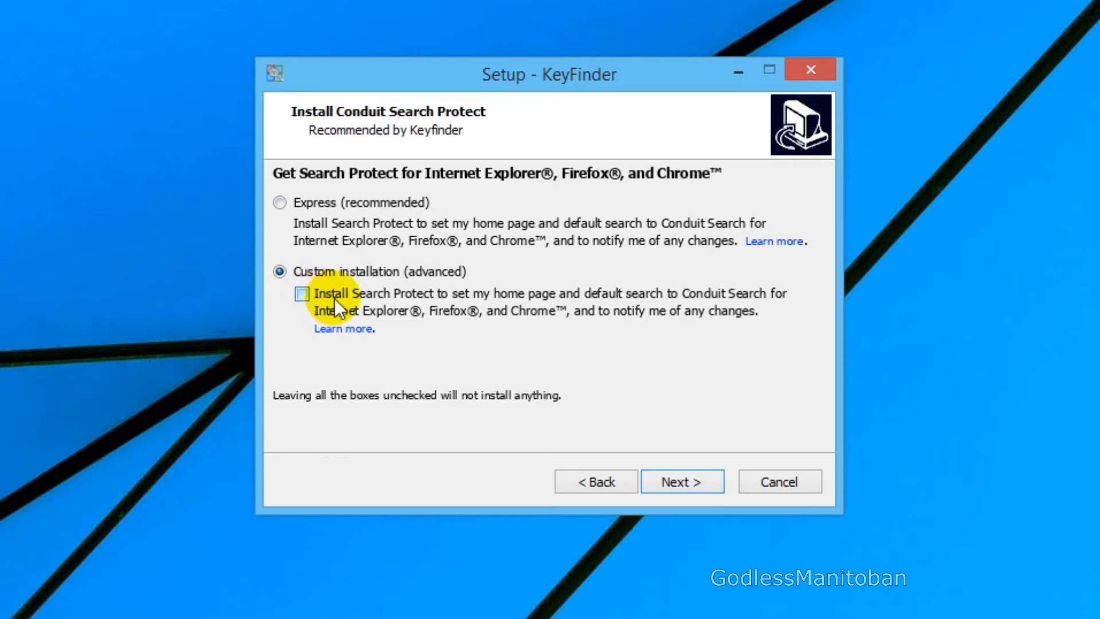
mouse_move(454, 303)
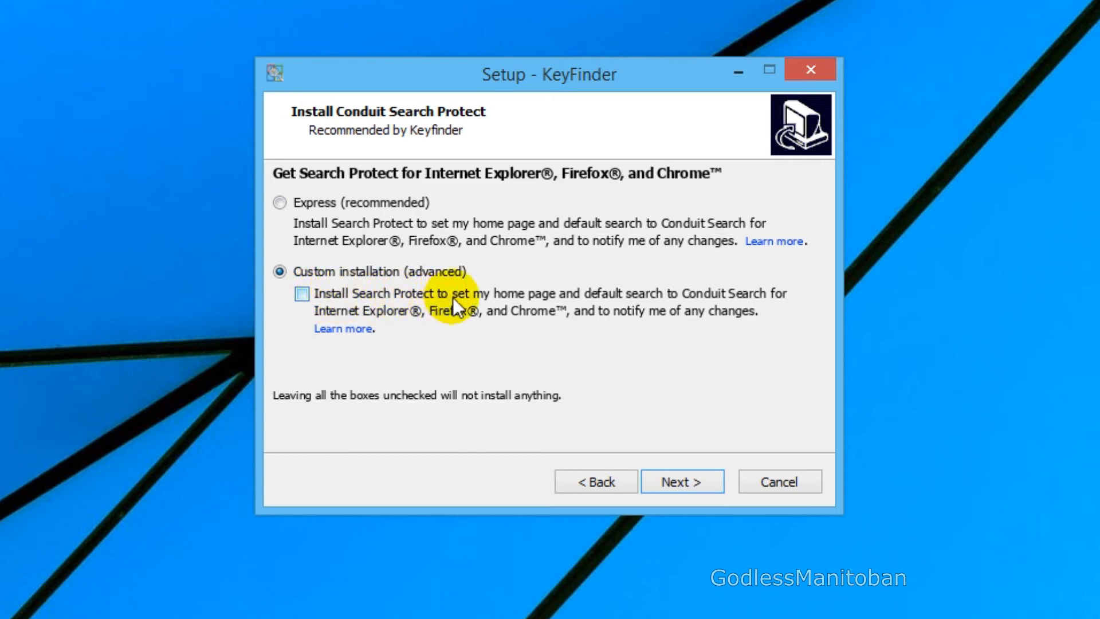
mouse_move(652, 302)
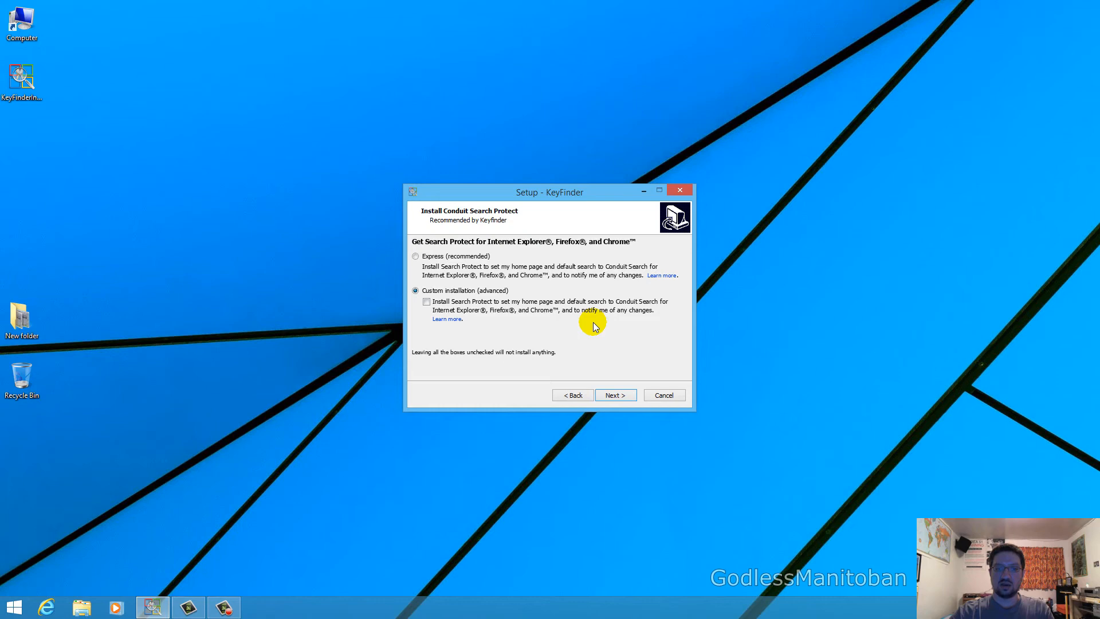
mouse_move(598, 354)
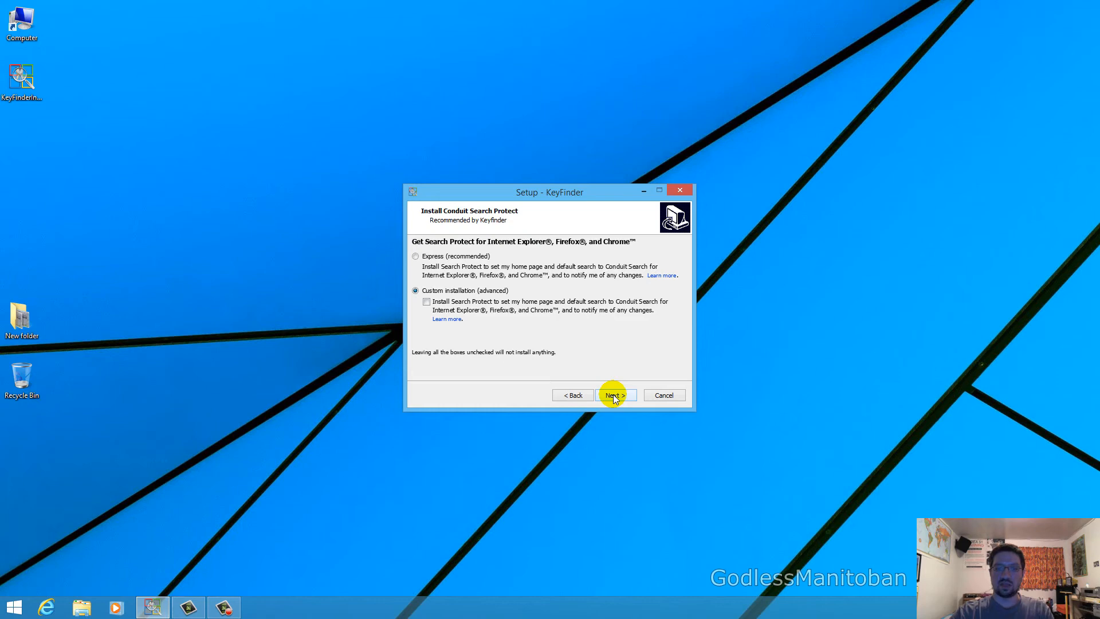
click(614, 394)
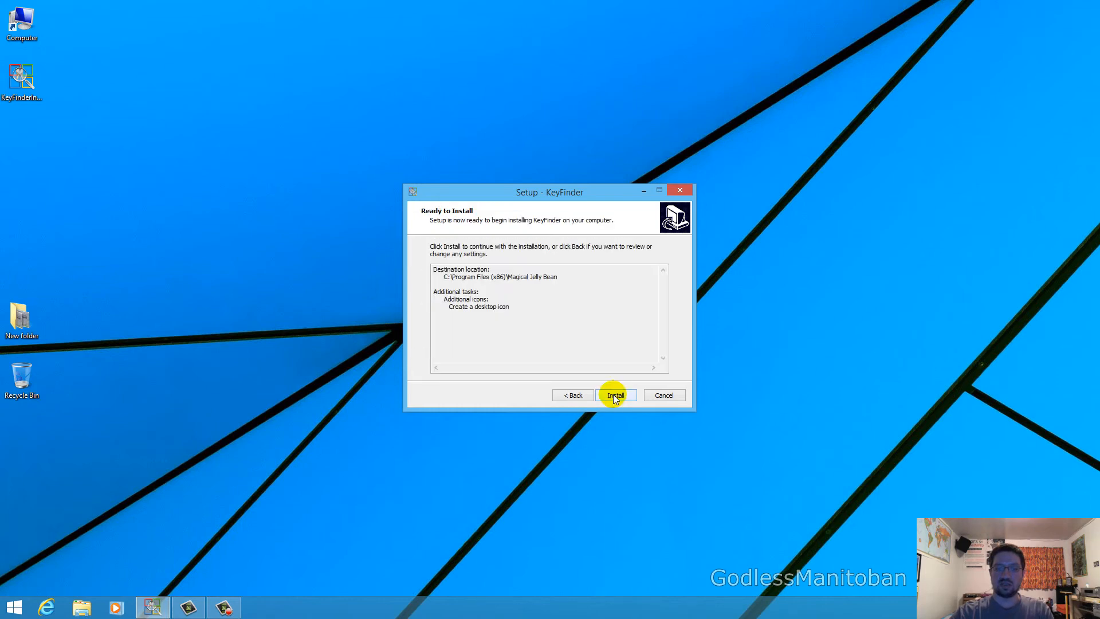
Install KeyFinder and finish the wizard with 'Launch KeyFinder' left checked.
click(616, 395)
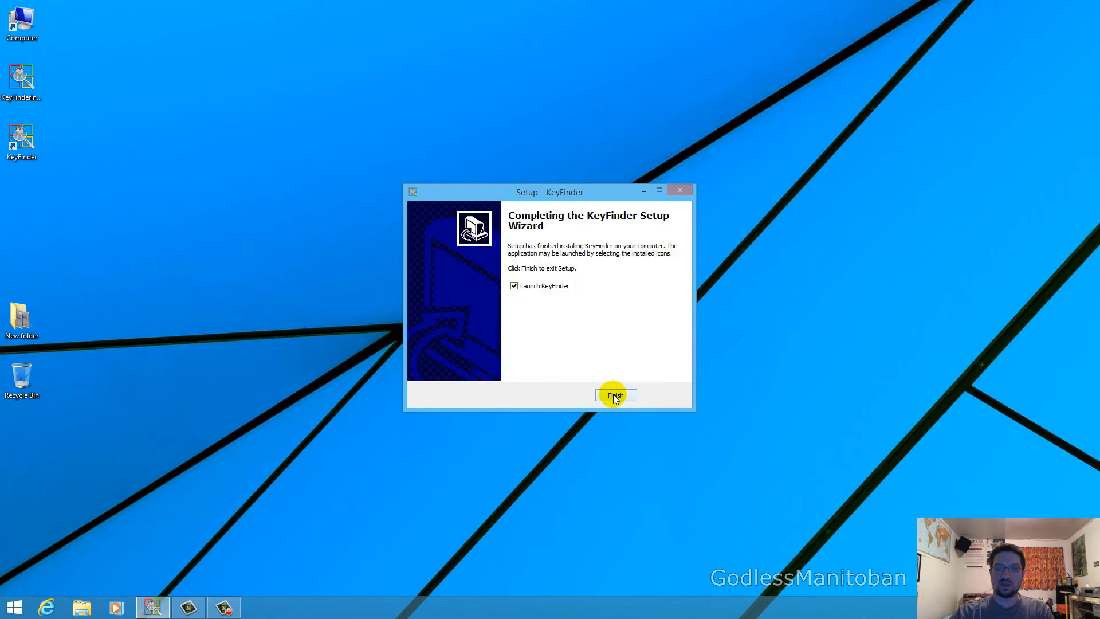
mouse_move(515, 285)
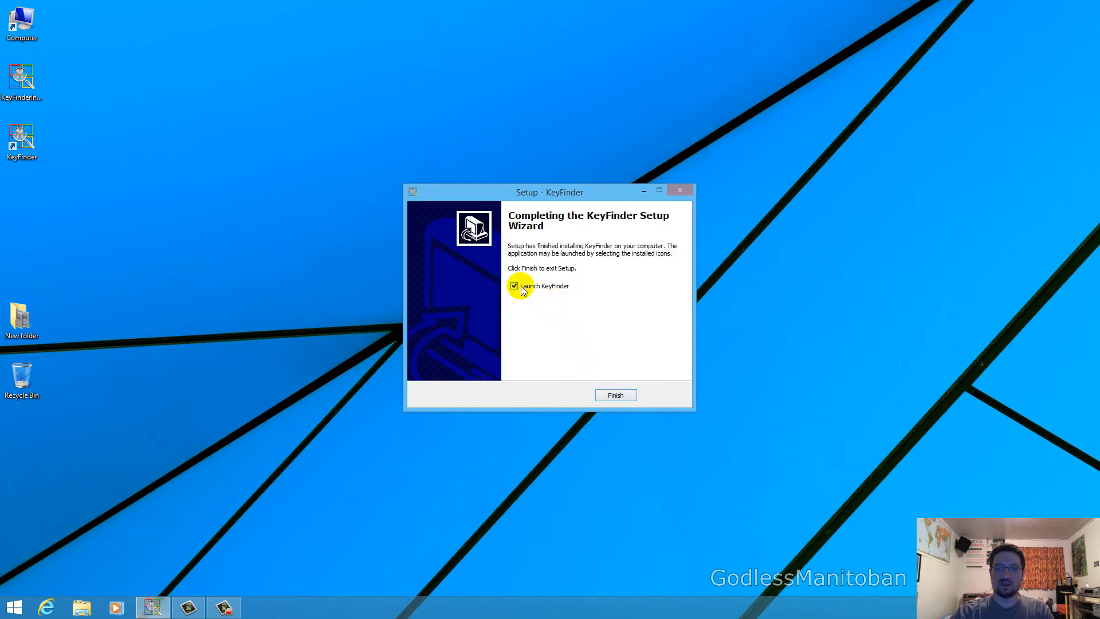
mouse_move(575, 347)
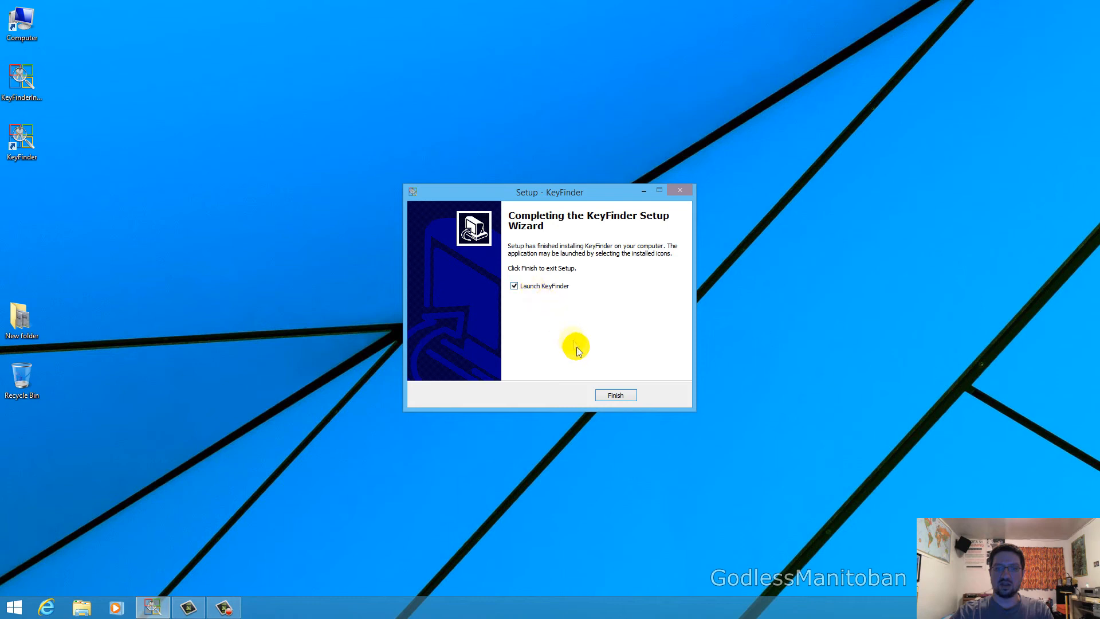
click(615, 394)
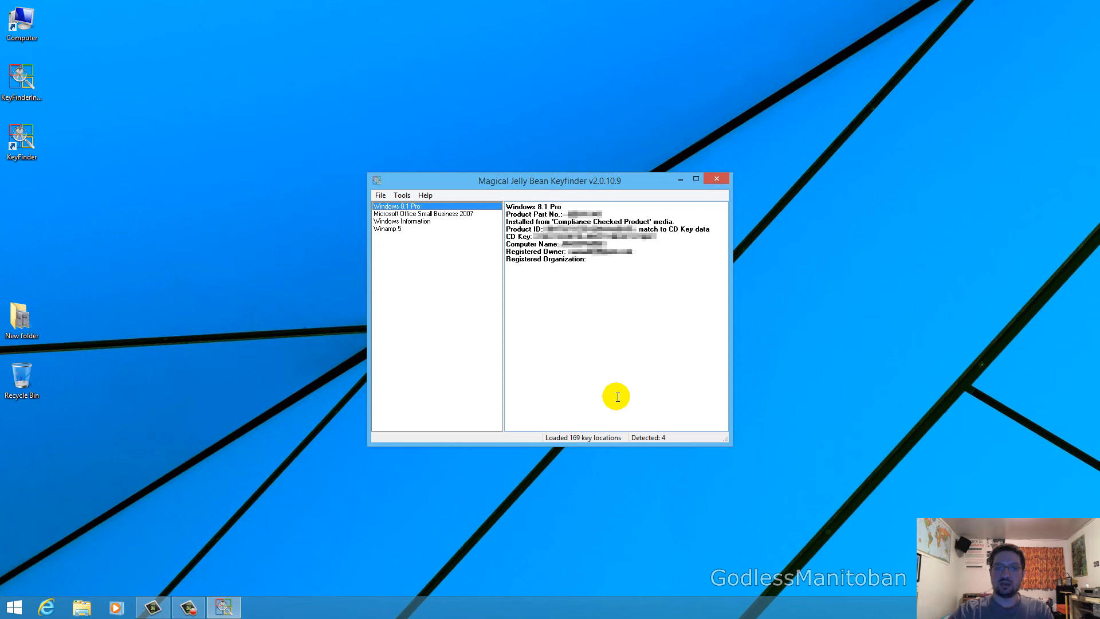
mouse_move(652, 365)
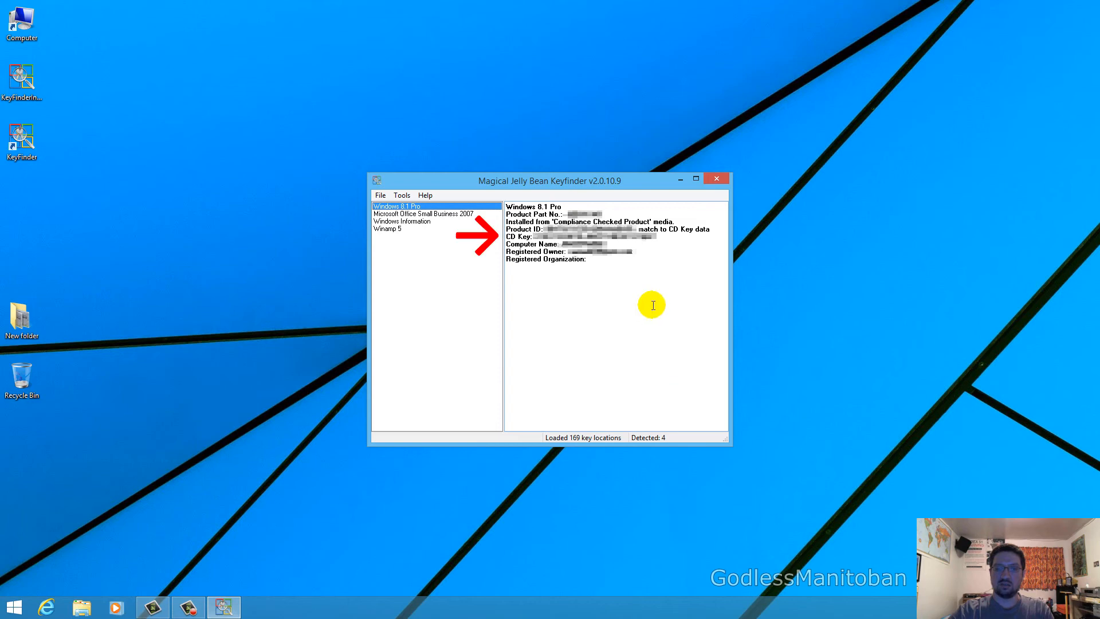
mouse_move(654, 281)
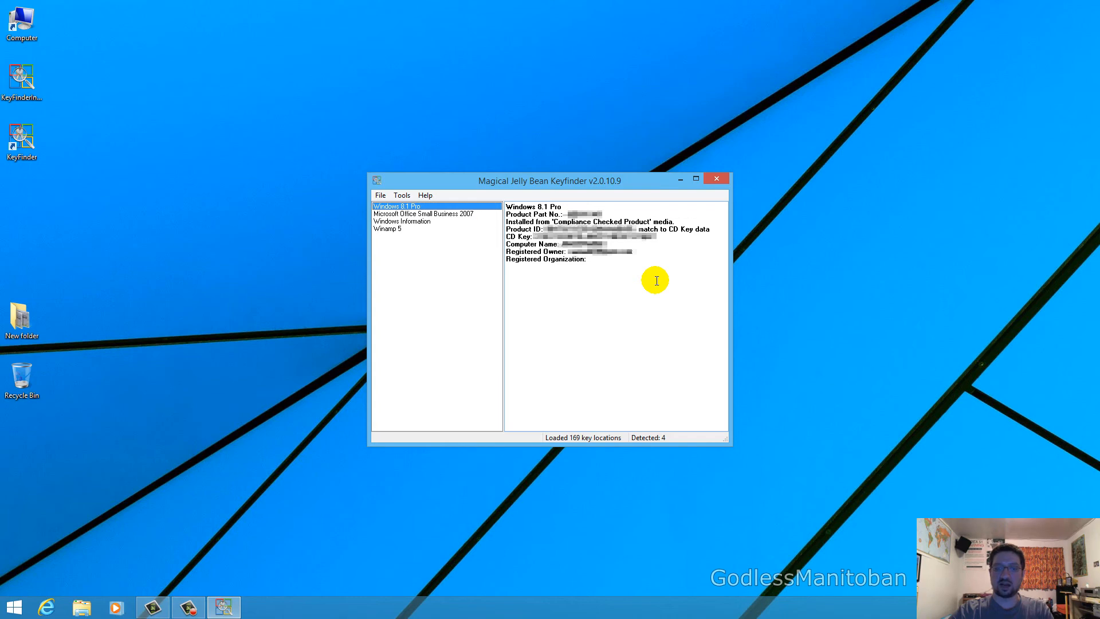
mouse_move(385, 251)
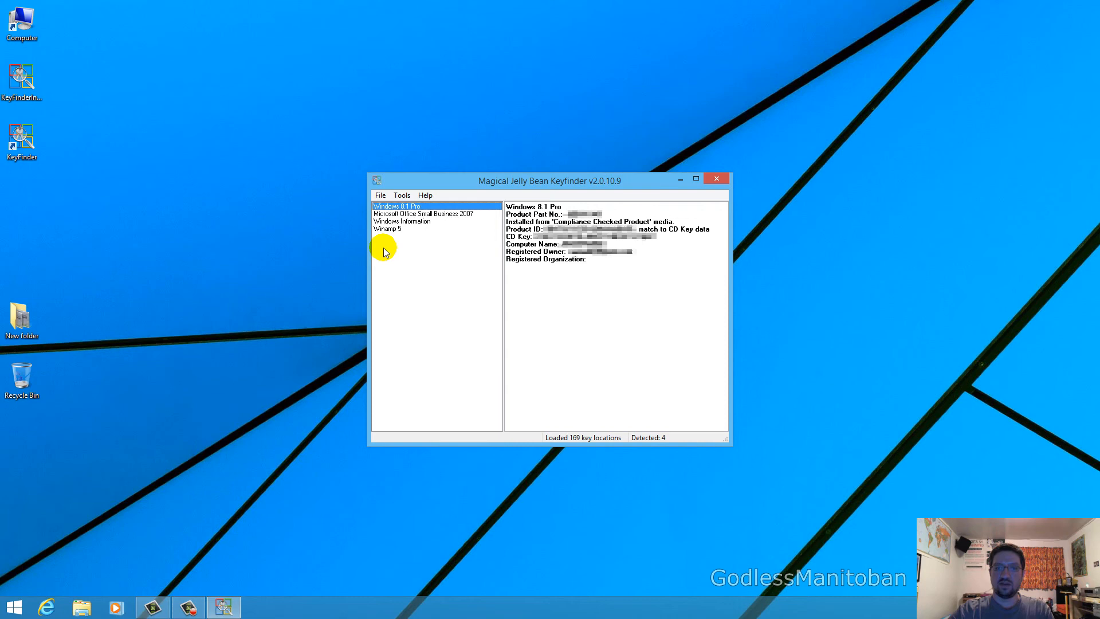
Select Windows 8.1 Pro in the product list to show its CD Key and licence details.
click(379, 195)
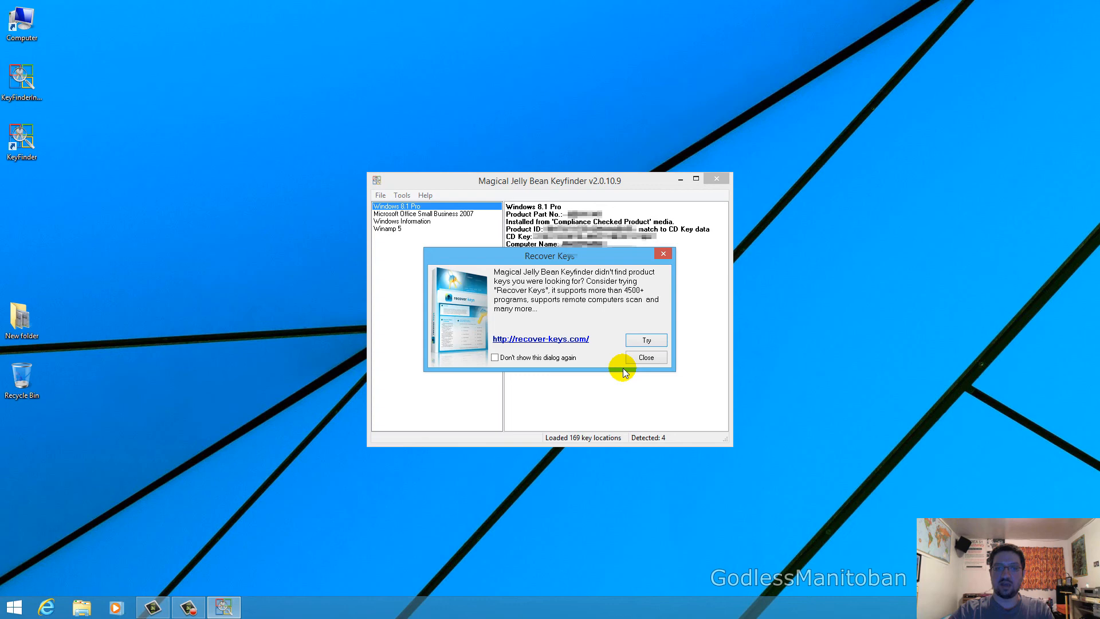
Tick 'Don't show this dialog again' on the Recover Keys prompt and close it so Keyfinder exits.
click(496, 357)
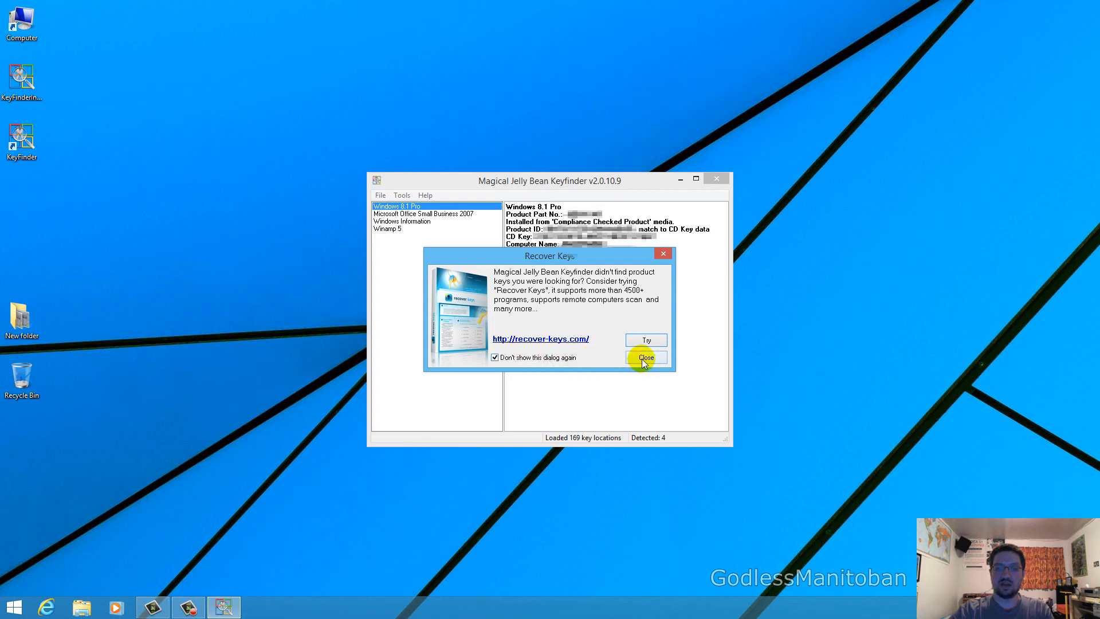
click(645, 358)
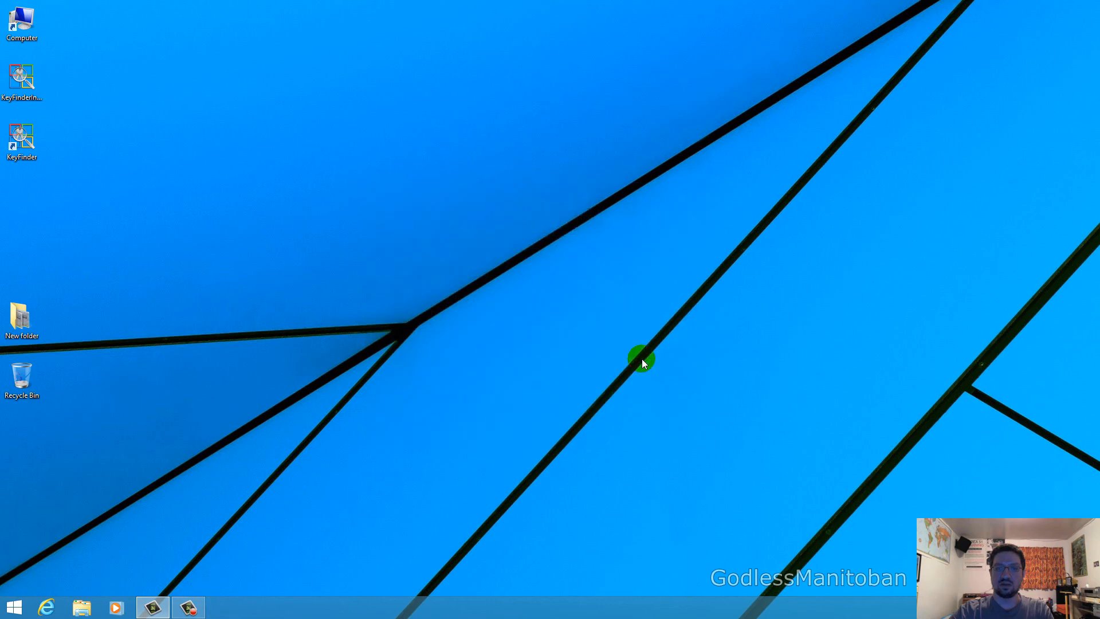